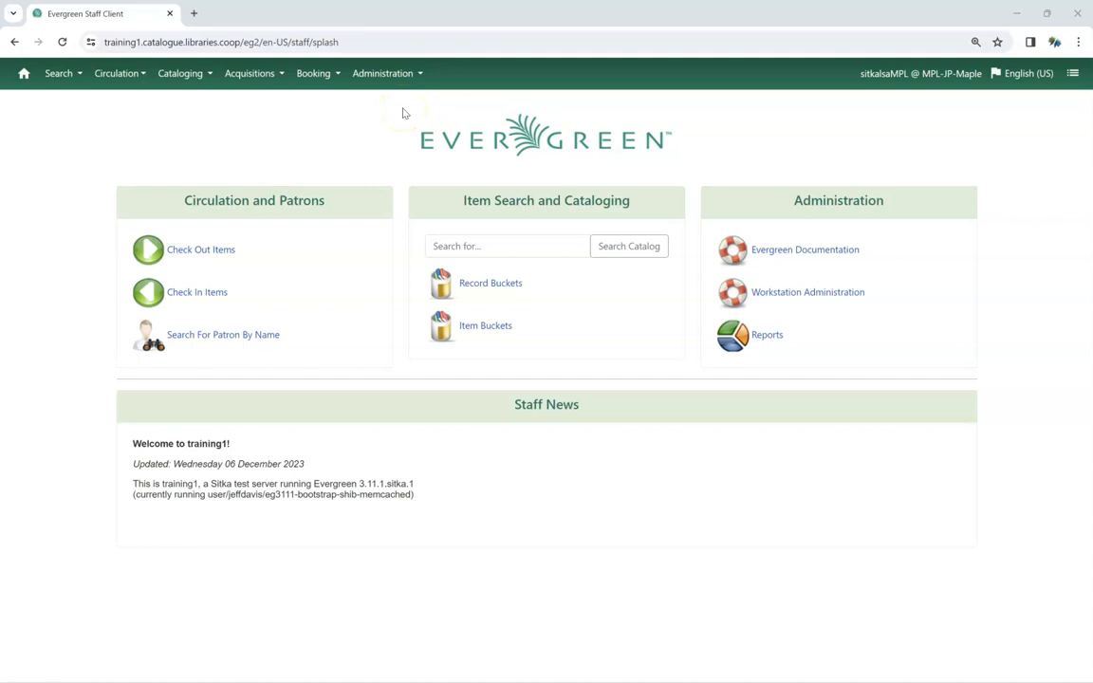
- Reach the Patron Statistical Category editor for MPL via Local Administration
click(383, 73)
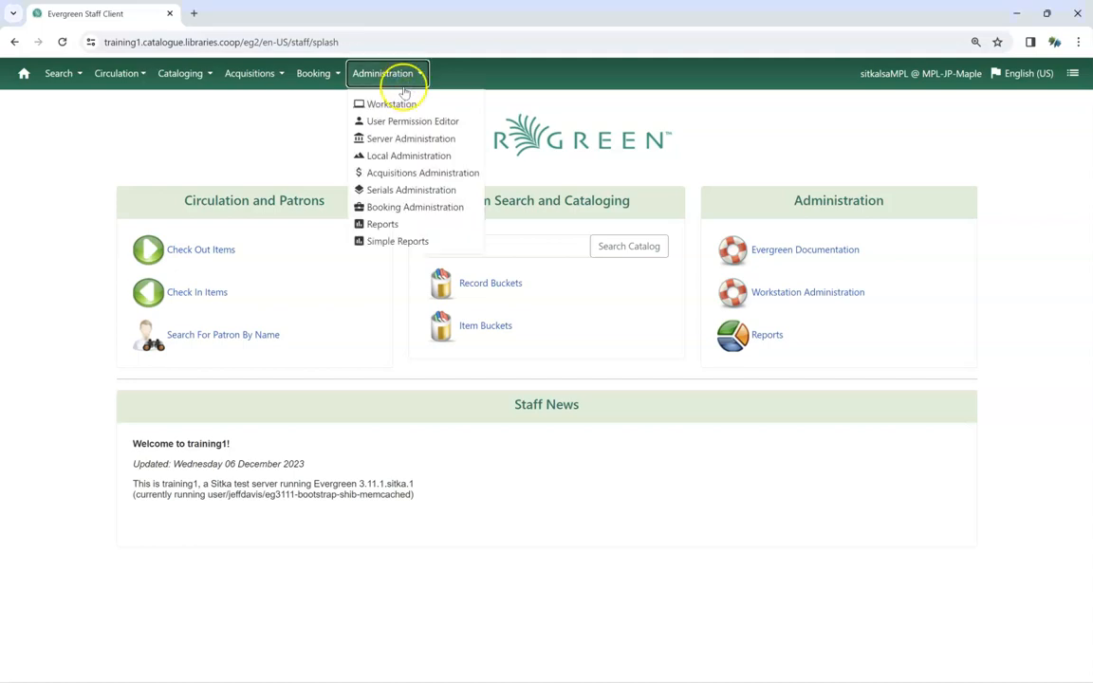
click(409, 155)
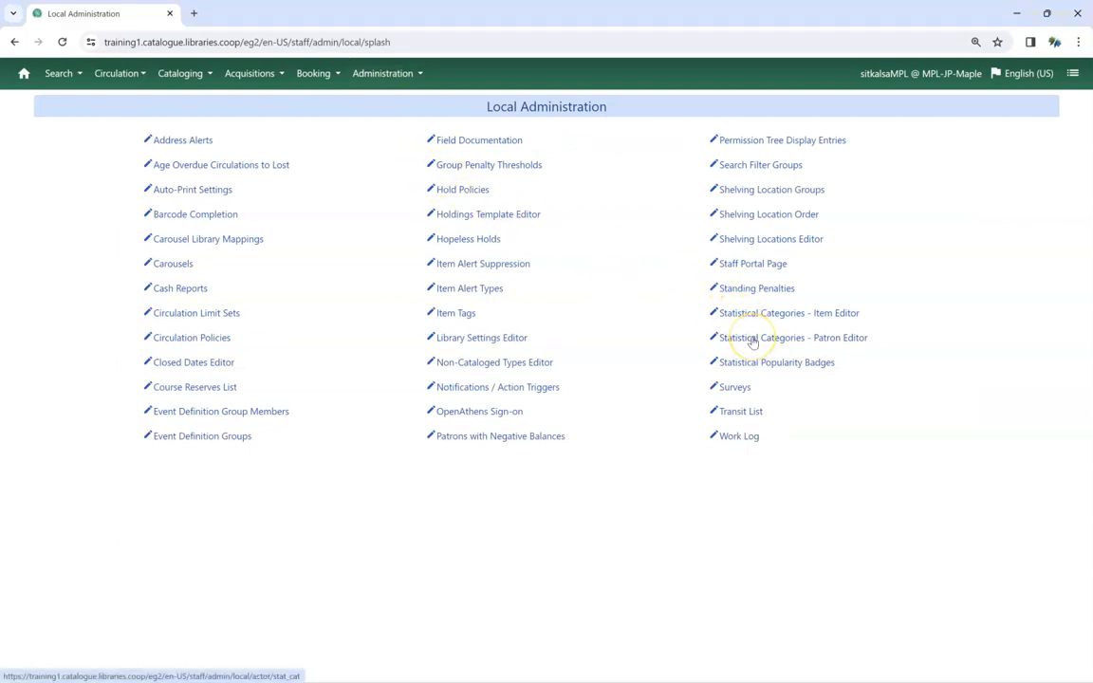
click(793, 337)
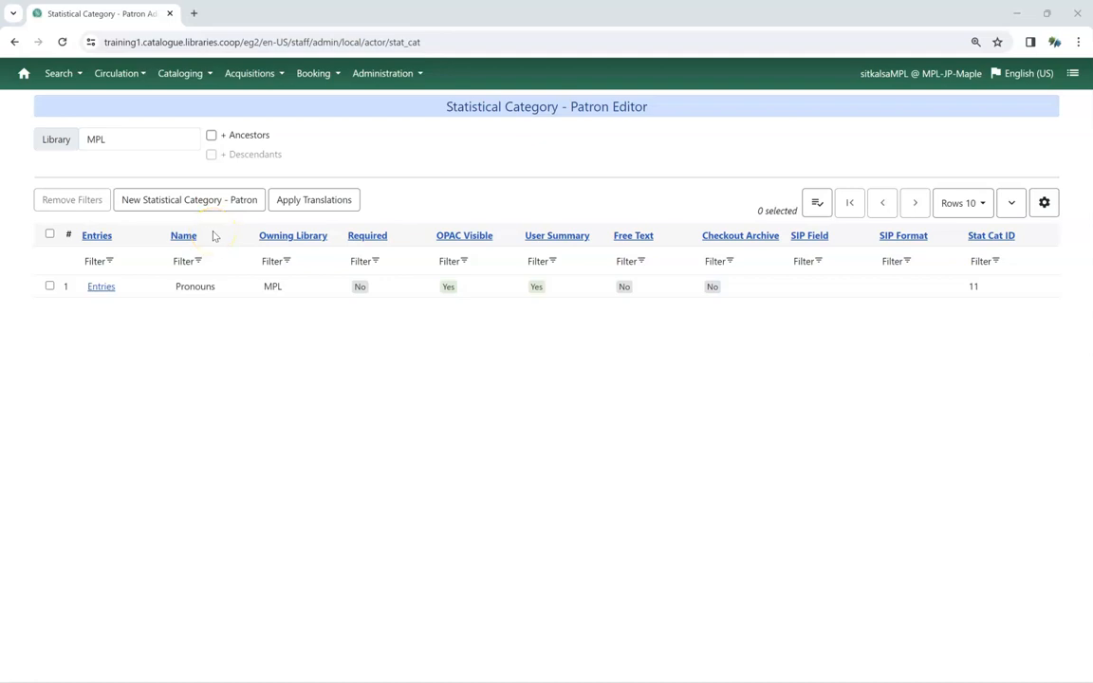
- Save a new patron category 'Tax Area' marked Required, OPAC Visible and User Summary
click(190, 199)
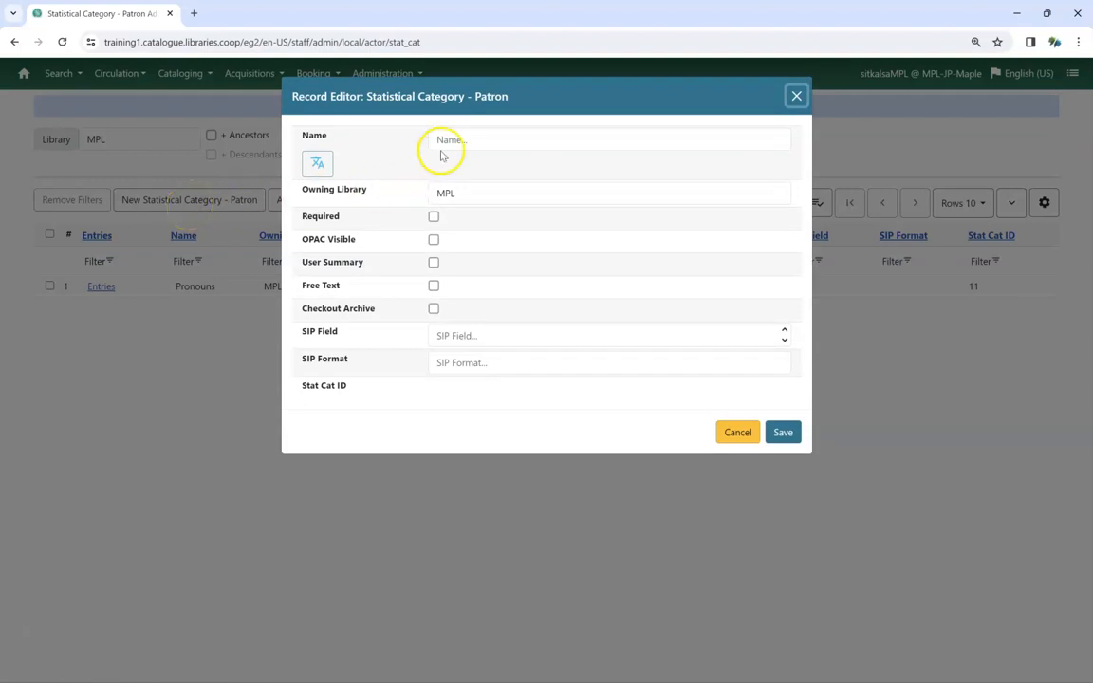
text(Tax Area)
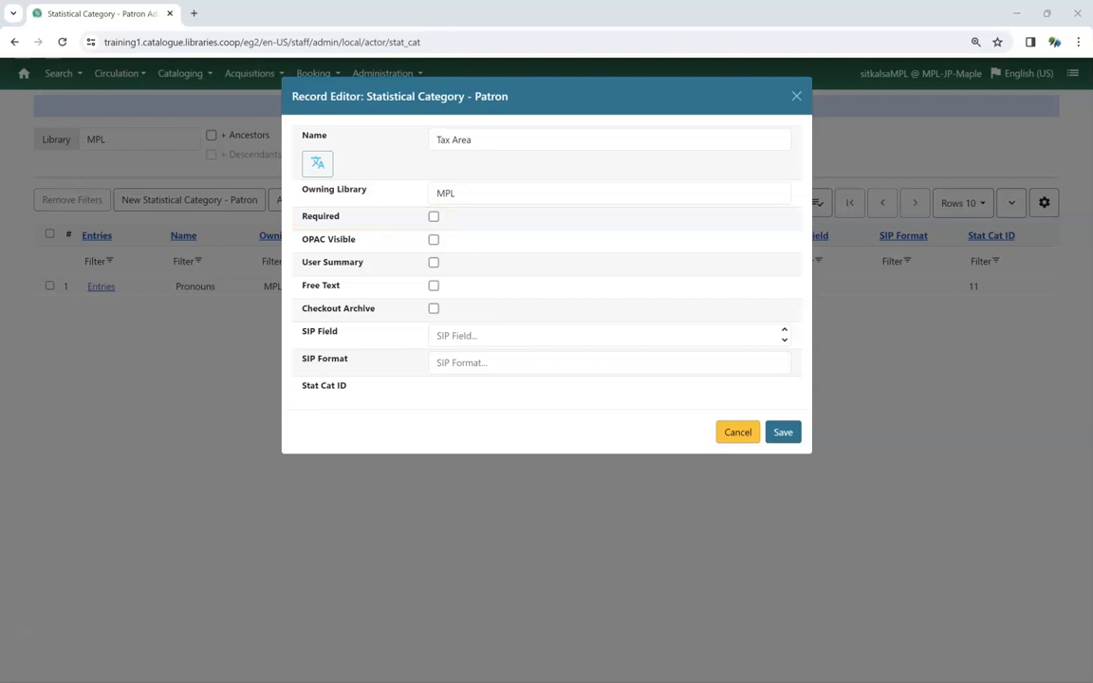
click(433, 239)
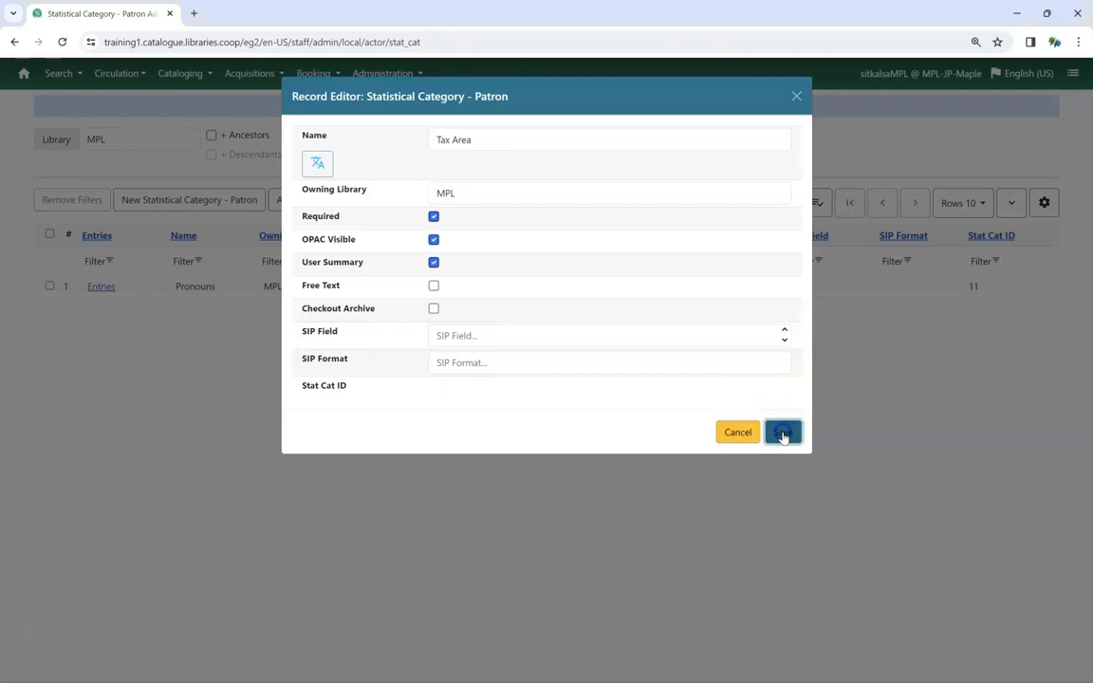
click(782, 432)
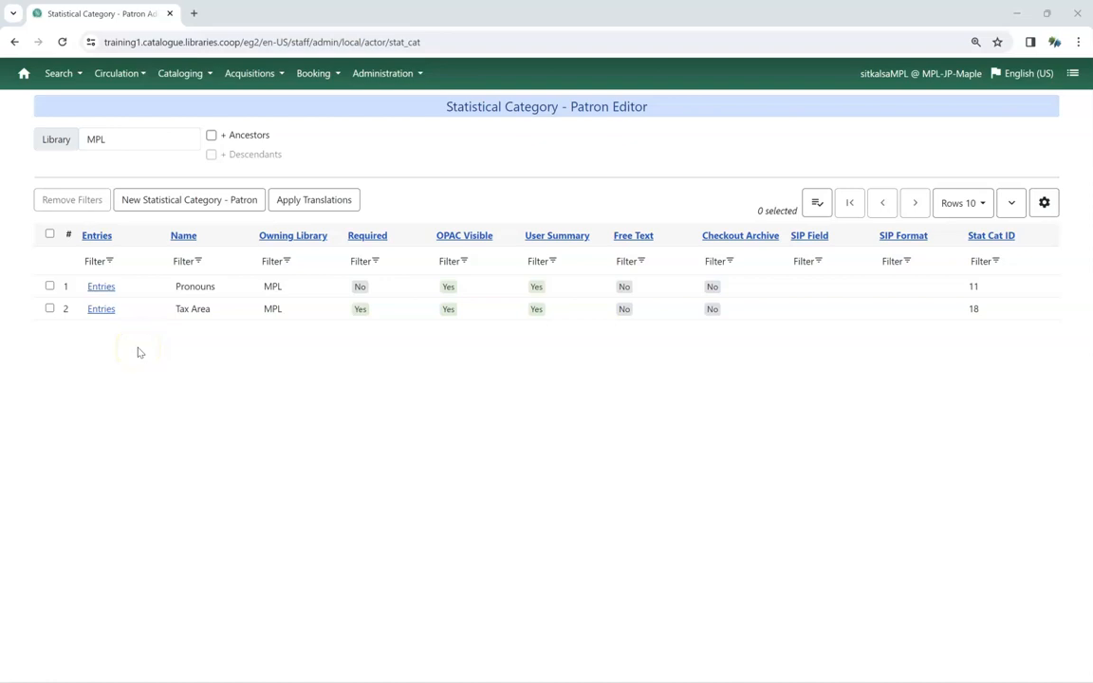
mouse_move(101, 308)
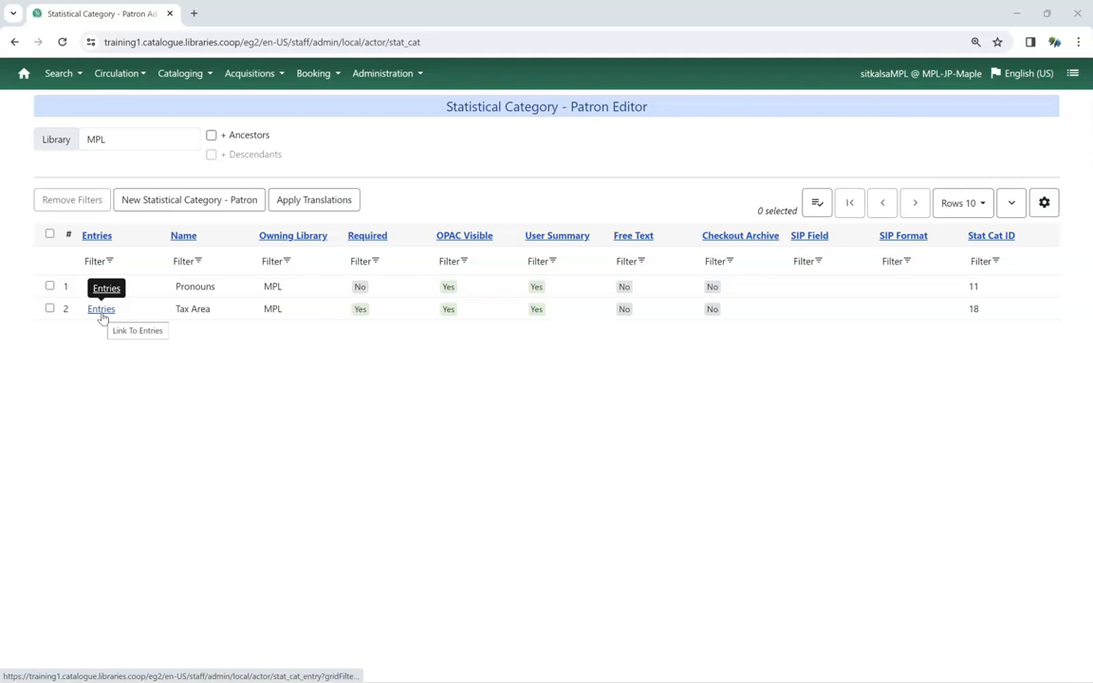
- Save 'Area F' as the first entry of Tax Area and return to the category list
click(101, 308)
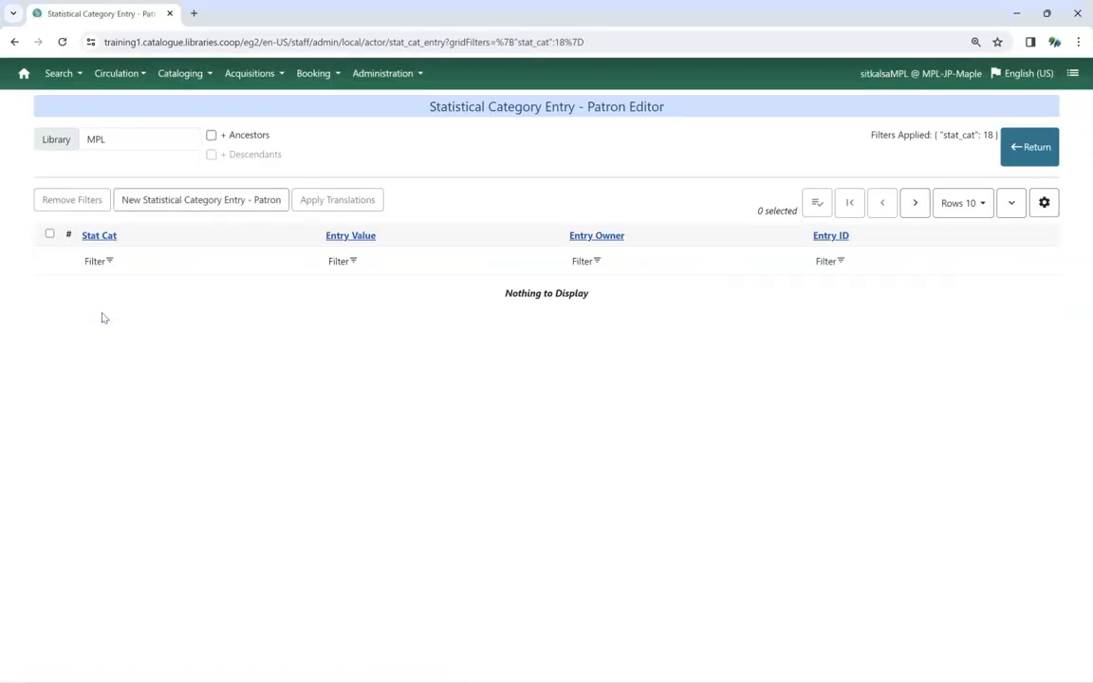
mouse_move(201, 199)
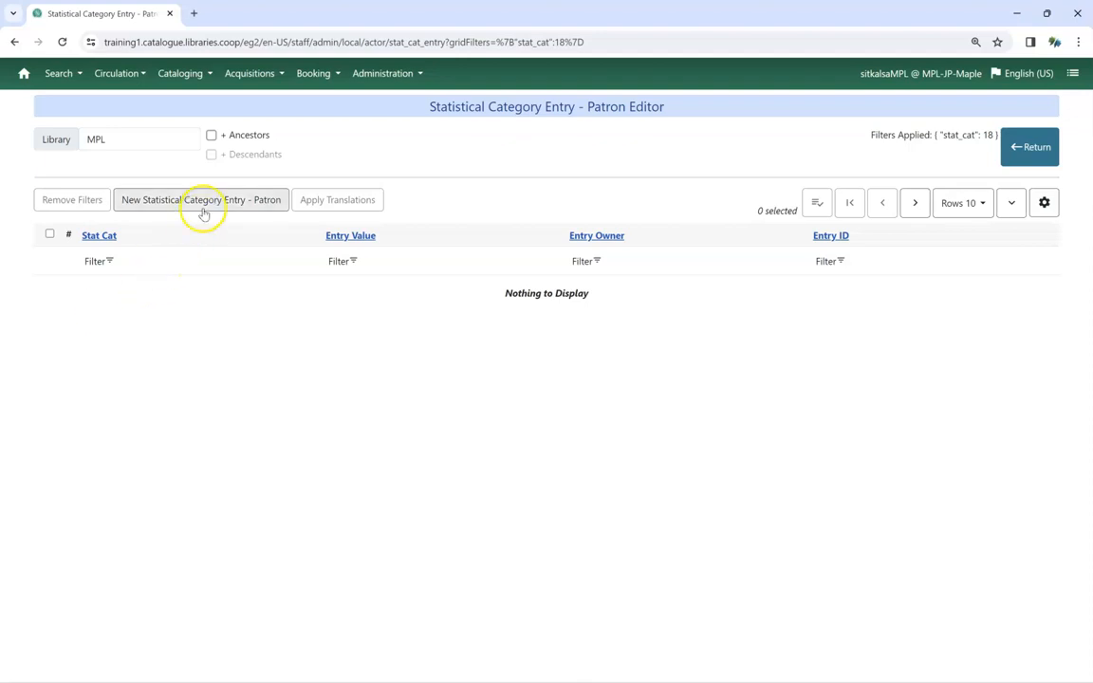
click(201, 199)
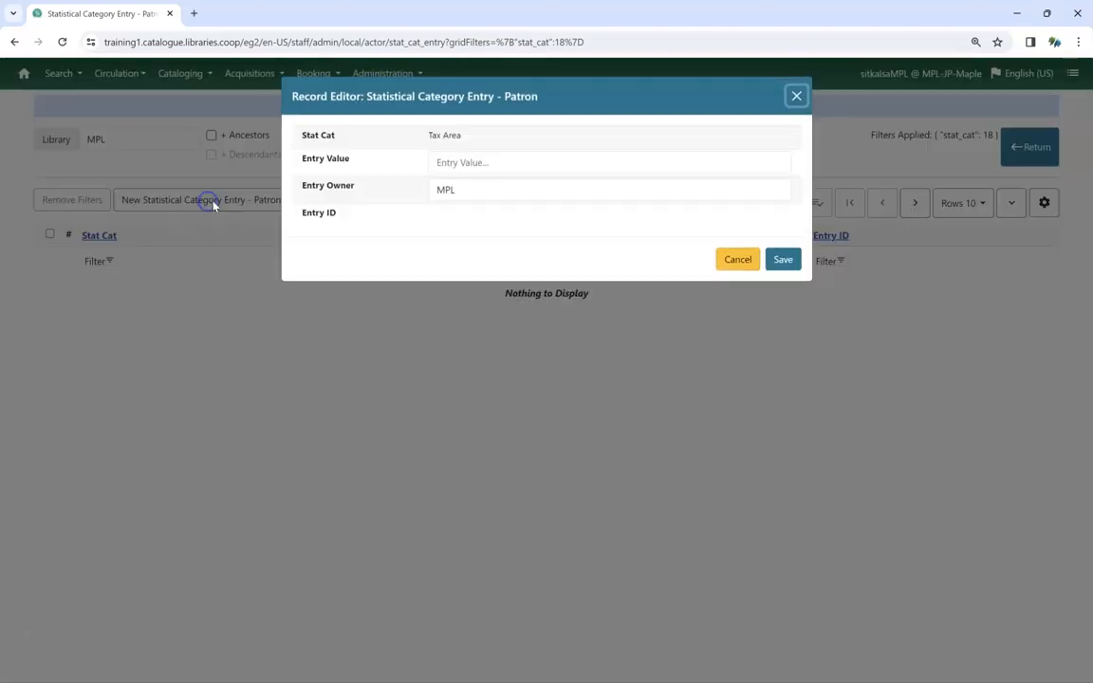
click(607, 163)
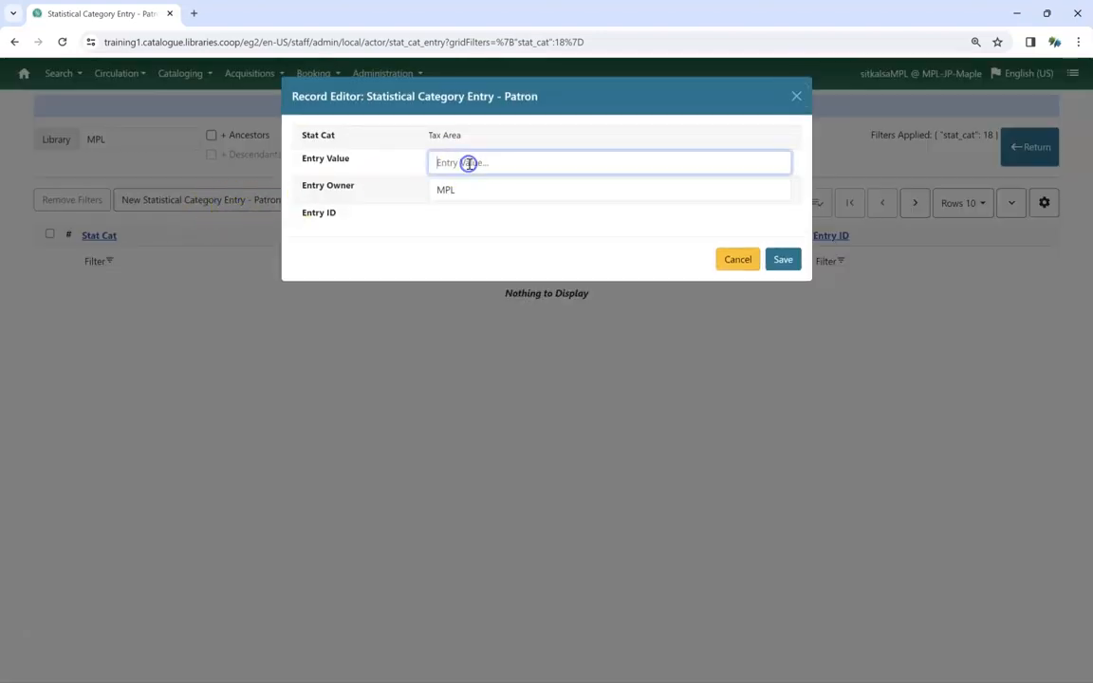
text(Area F)
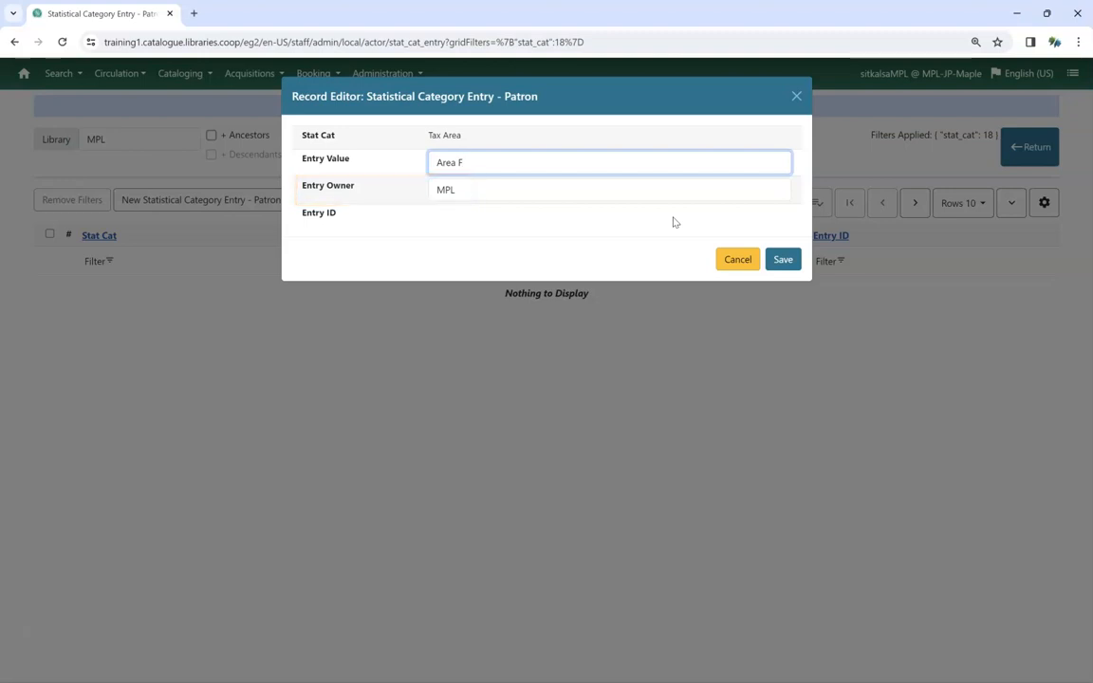
click(782, 258)
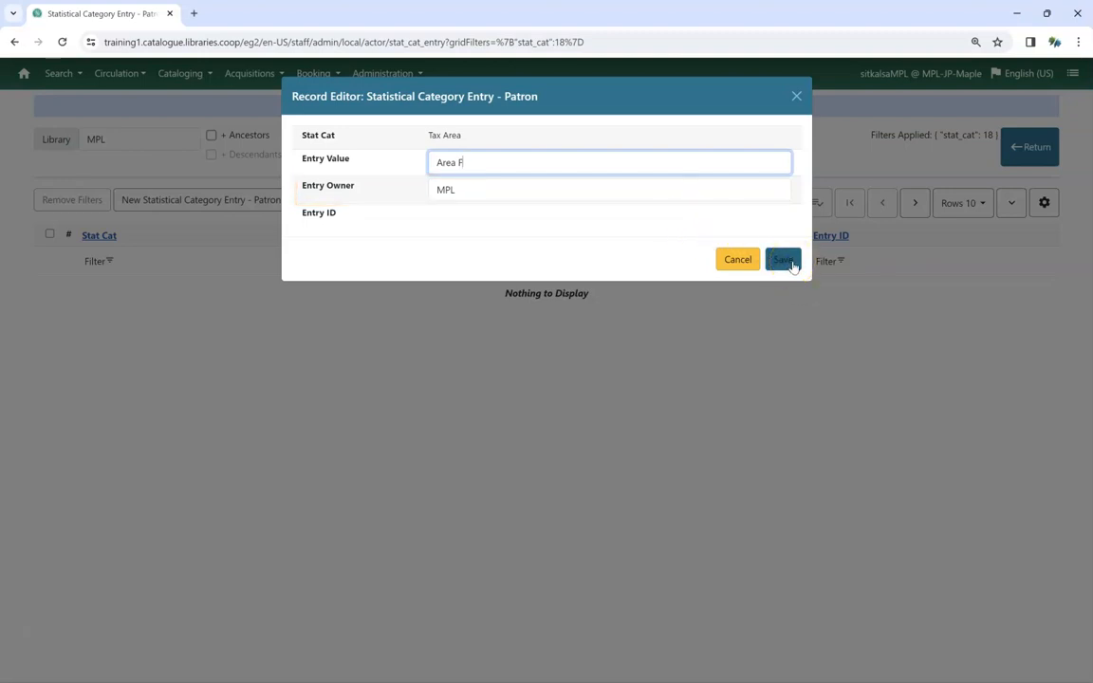
click(784, 258)
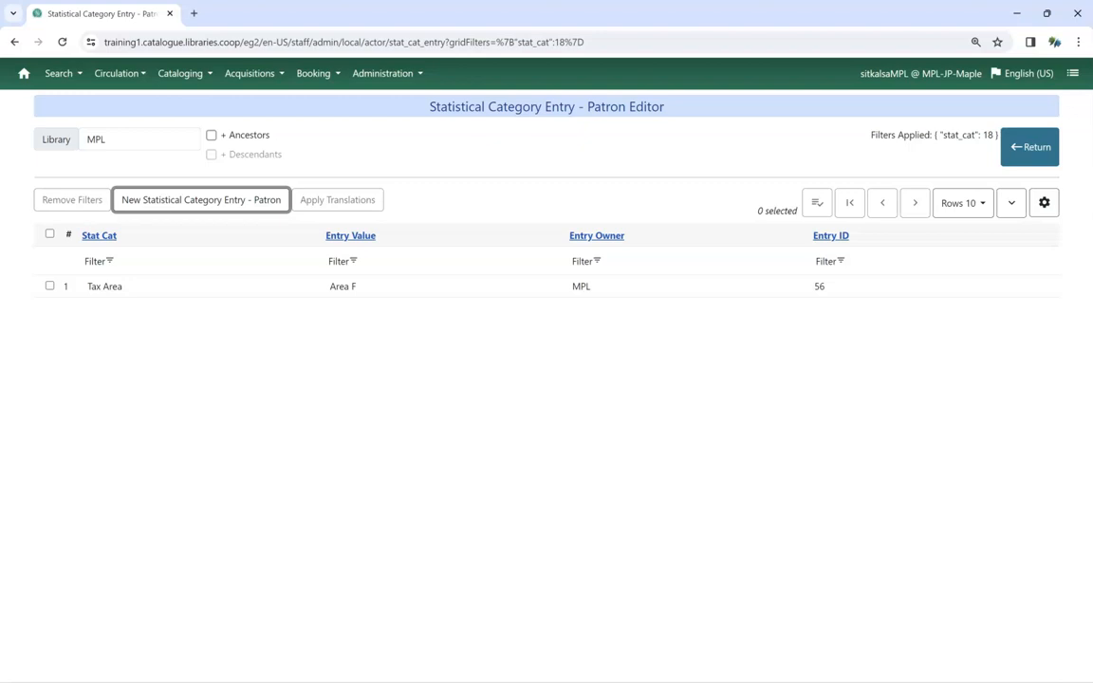
click(1028, 147)
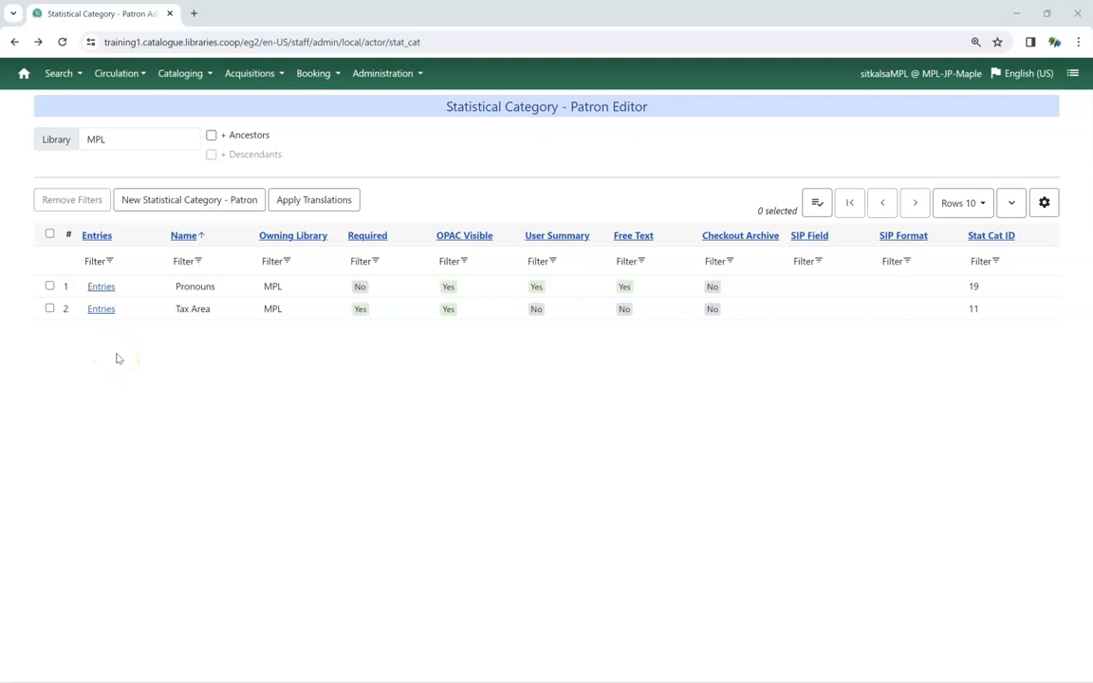
- Edit the selected Tax Area category to tick User Summary and save it
click(50, 308)
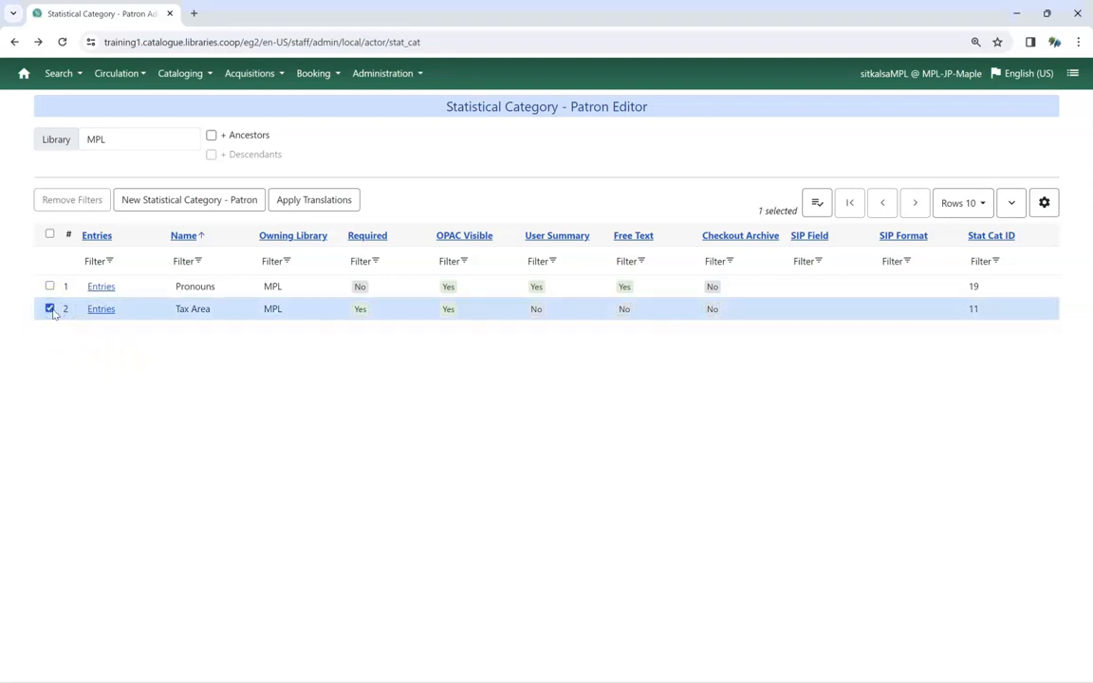
click(816, 201)
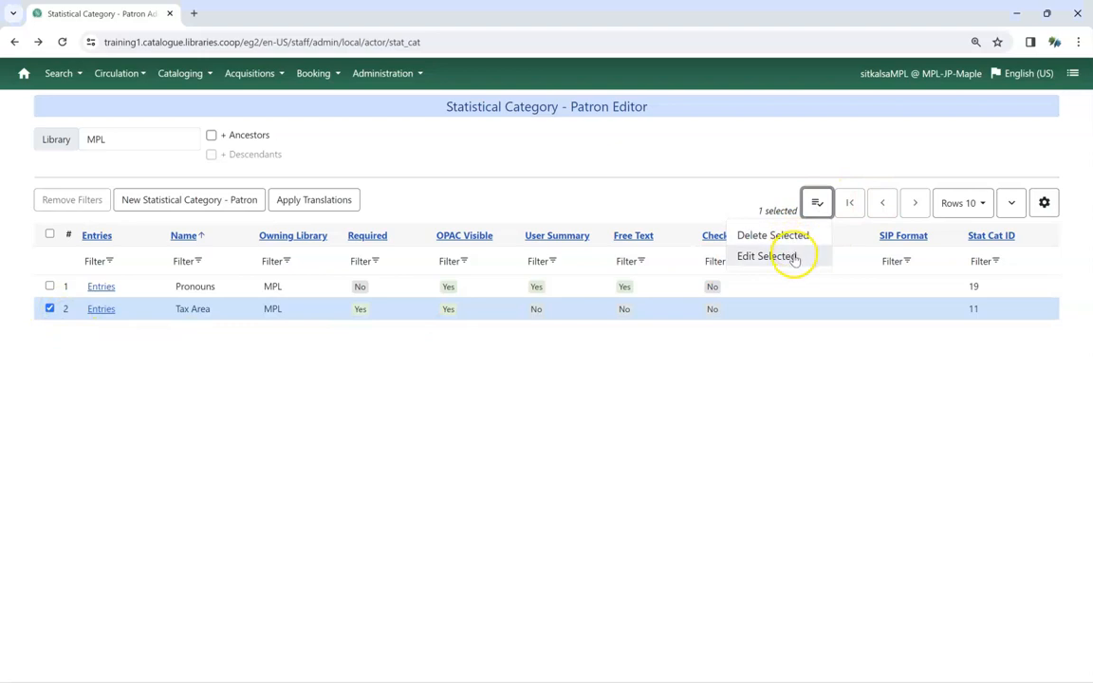
click(767, 256)
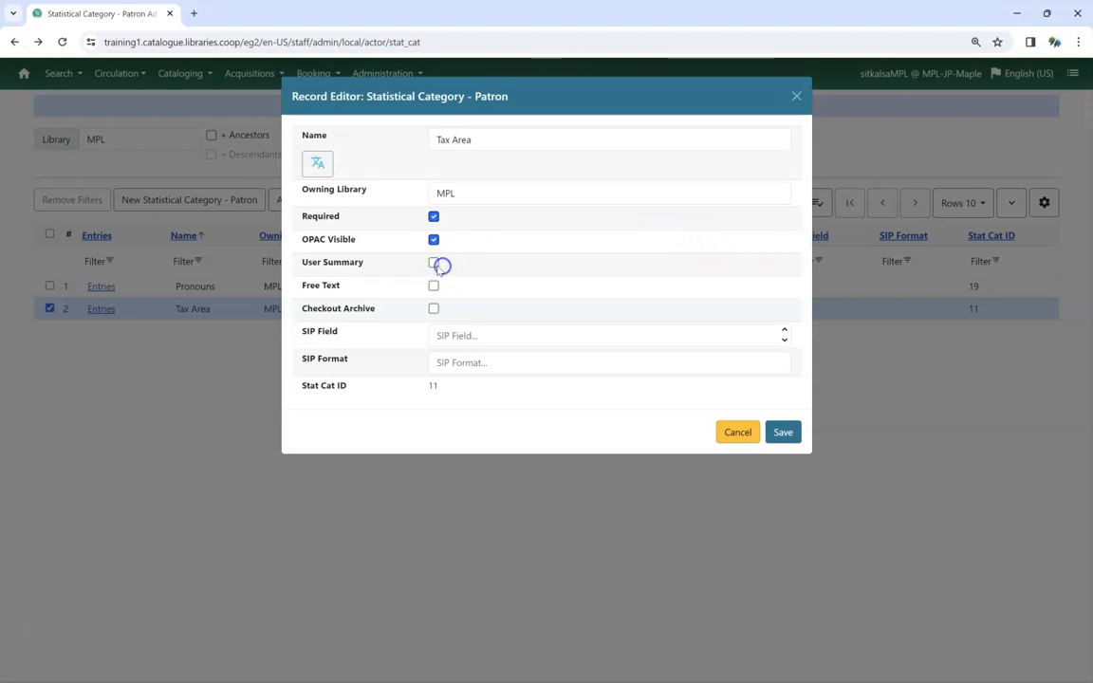
click(433, 262)
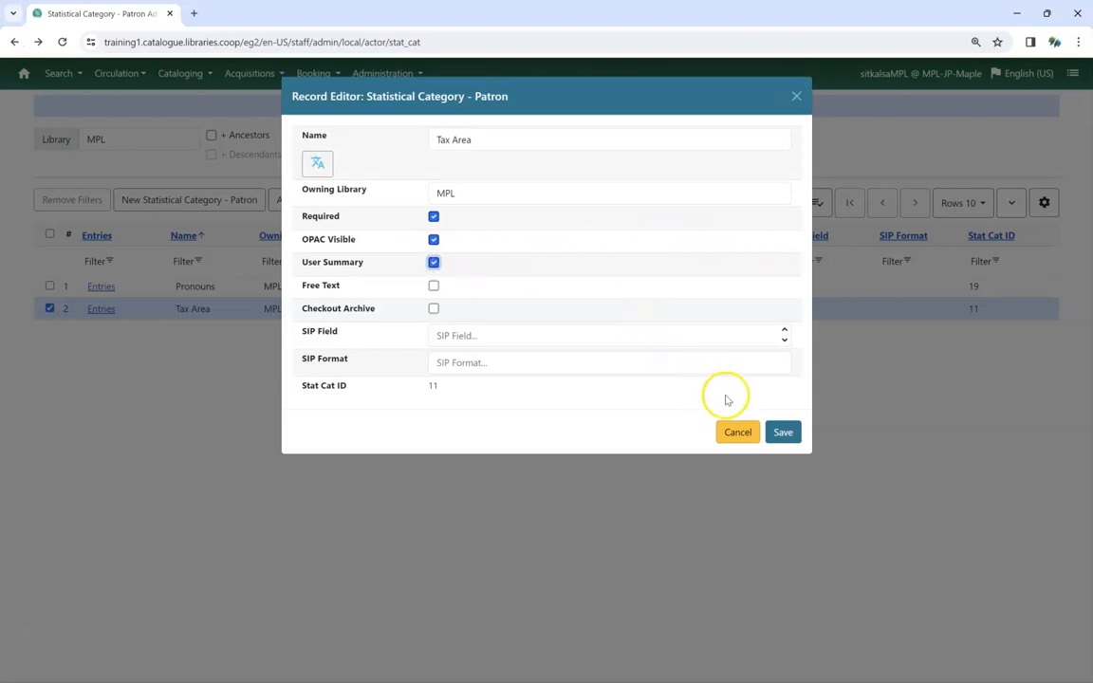
click(782, 433)
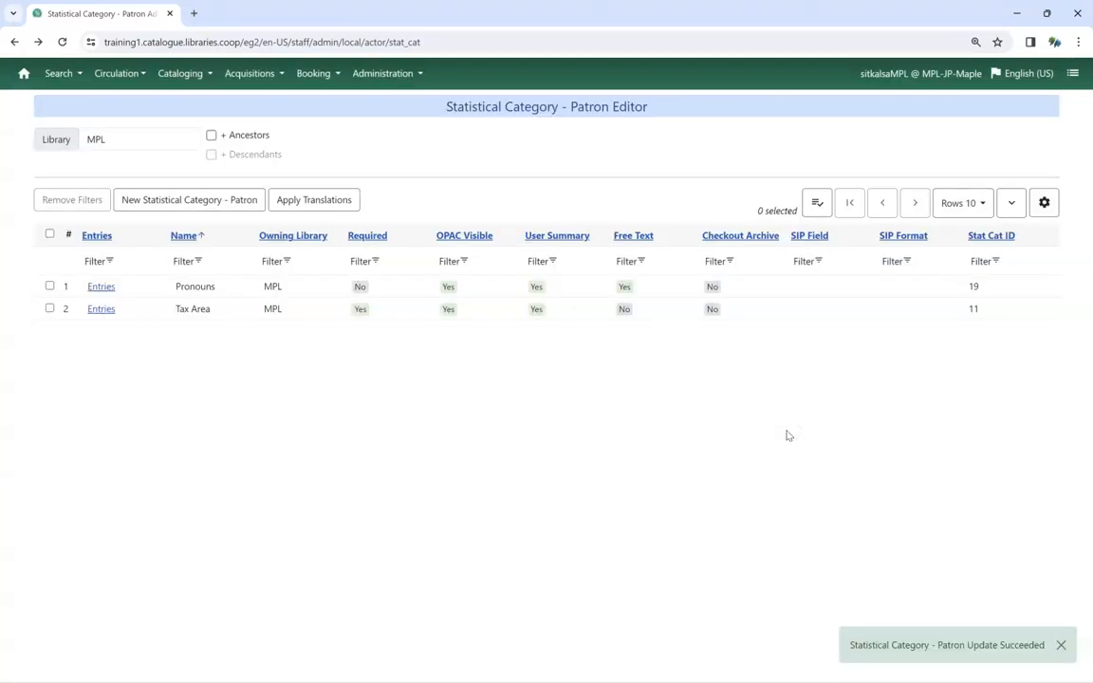
mouse_move(983, 433)
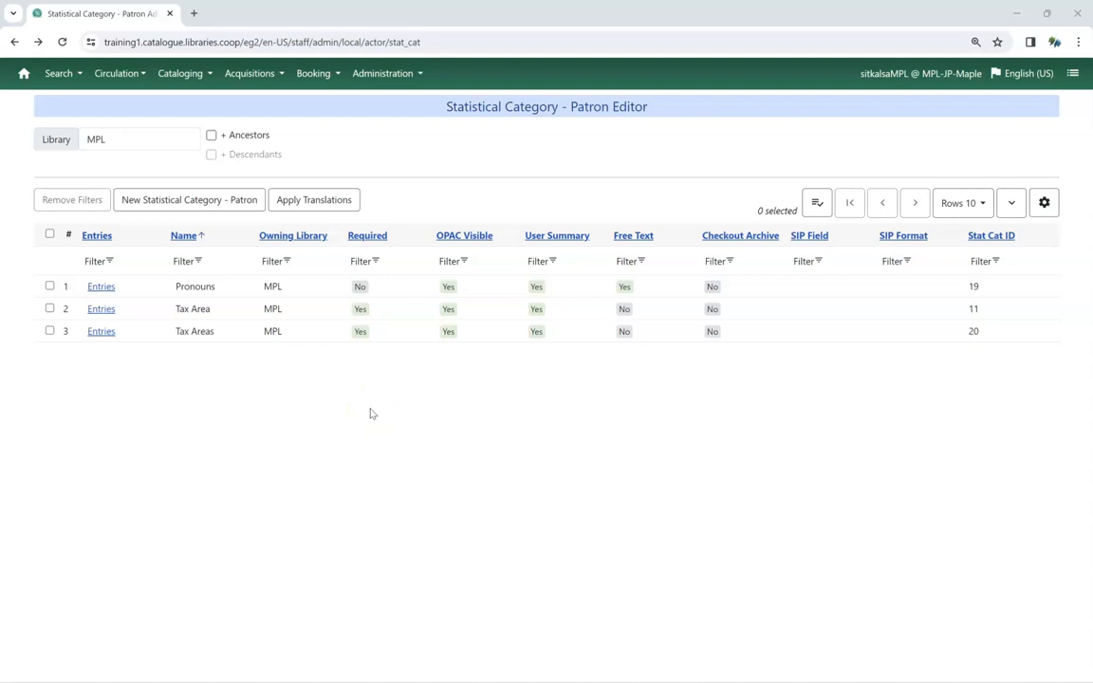
mouse_move(319, 391)
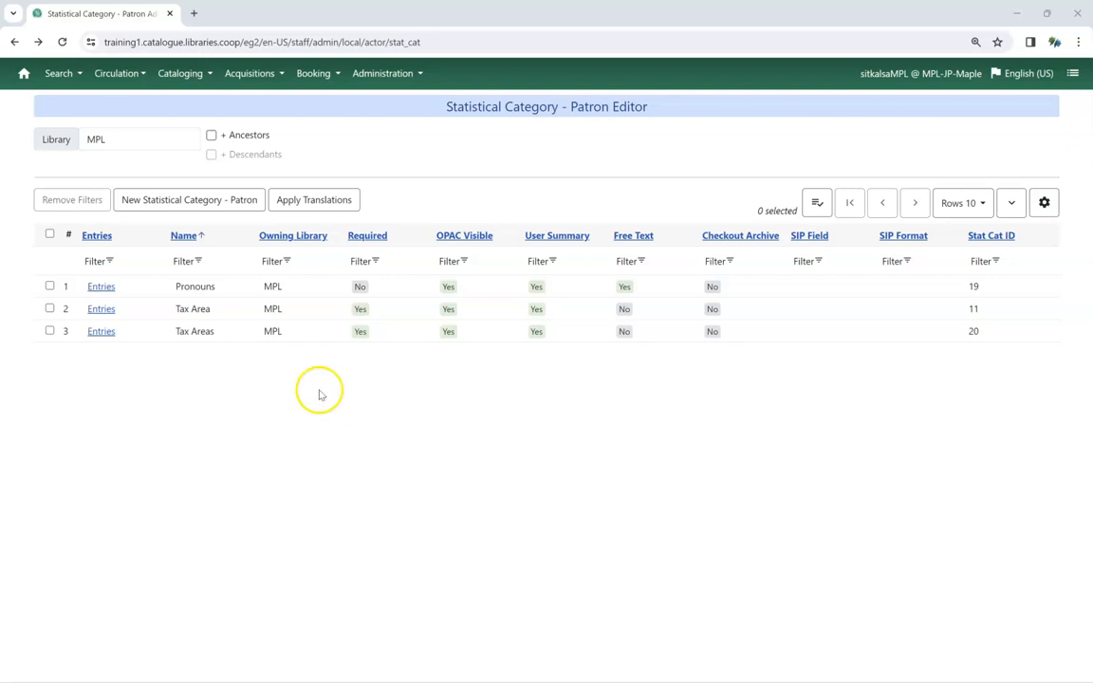
- Delete the duplicate 'Tax Areas' category and confirm, leaving Pronouns and Tax Area
click(50, 330)
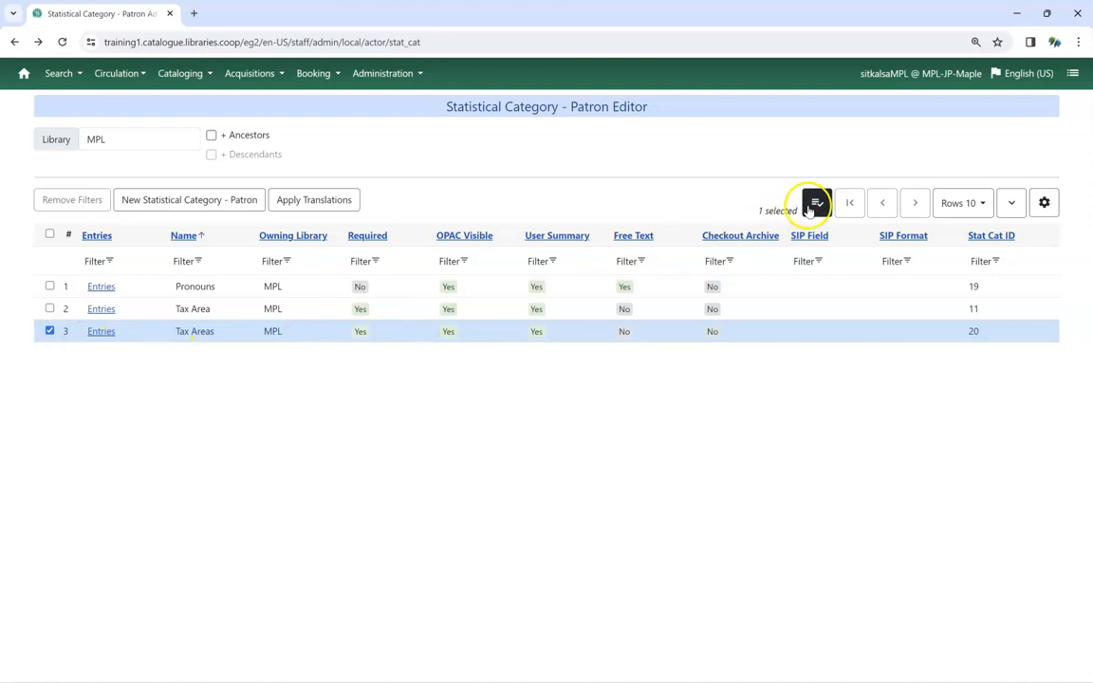
click(816, 202)
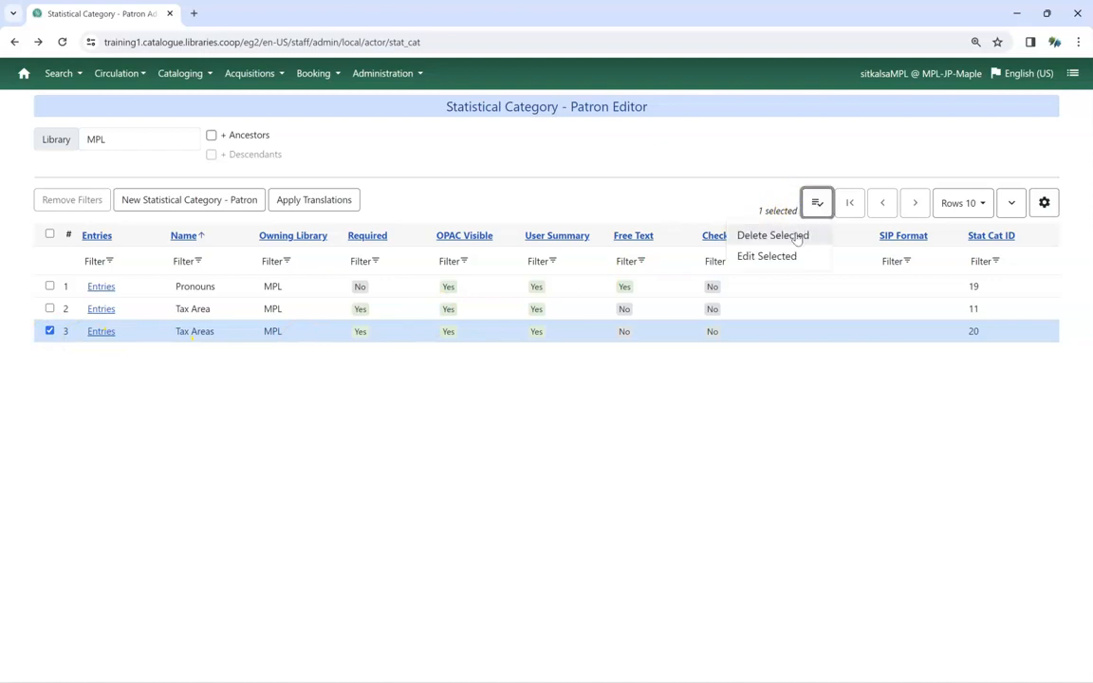
click(772, 236)
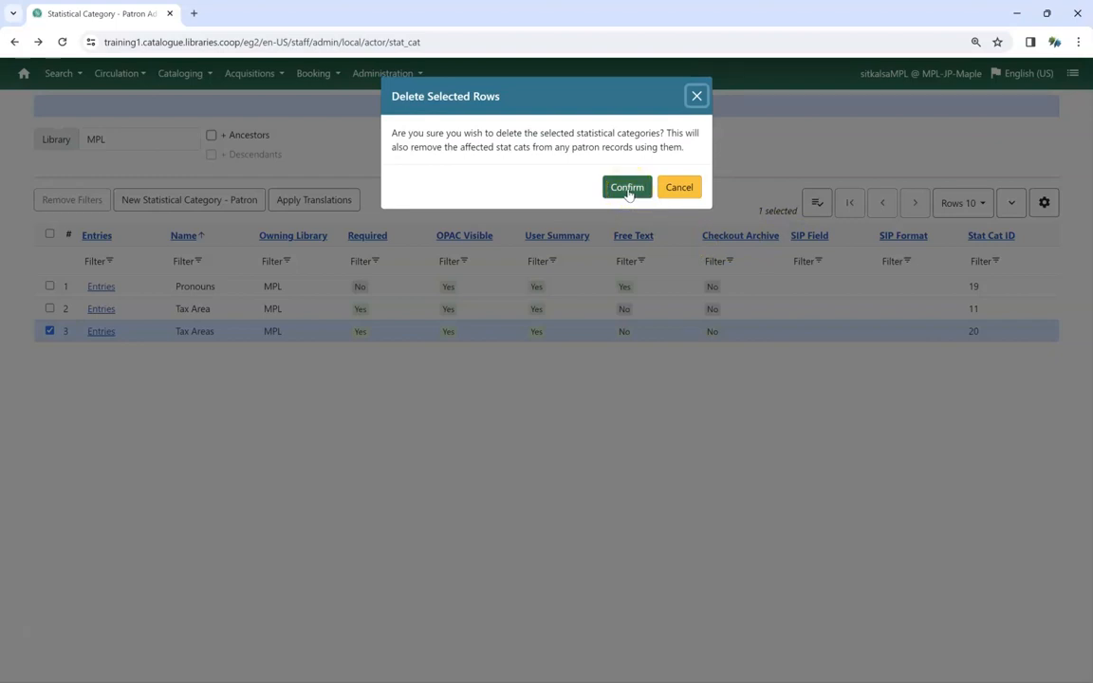
click(626, 188)
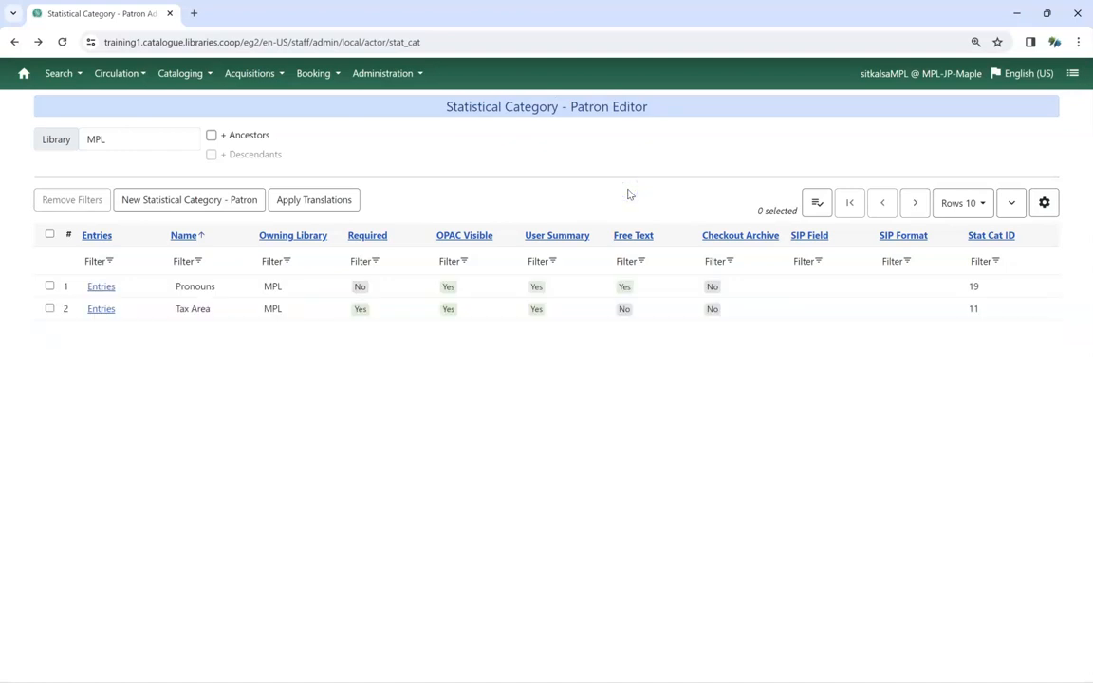
mouse_move(670, 454)
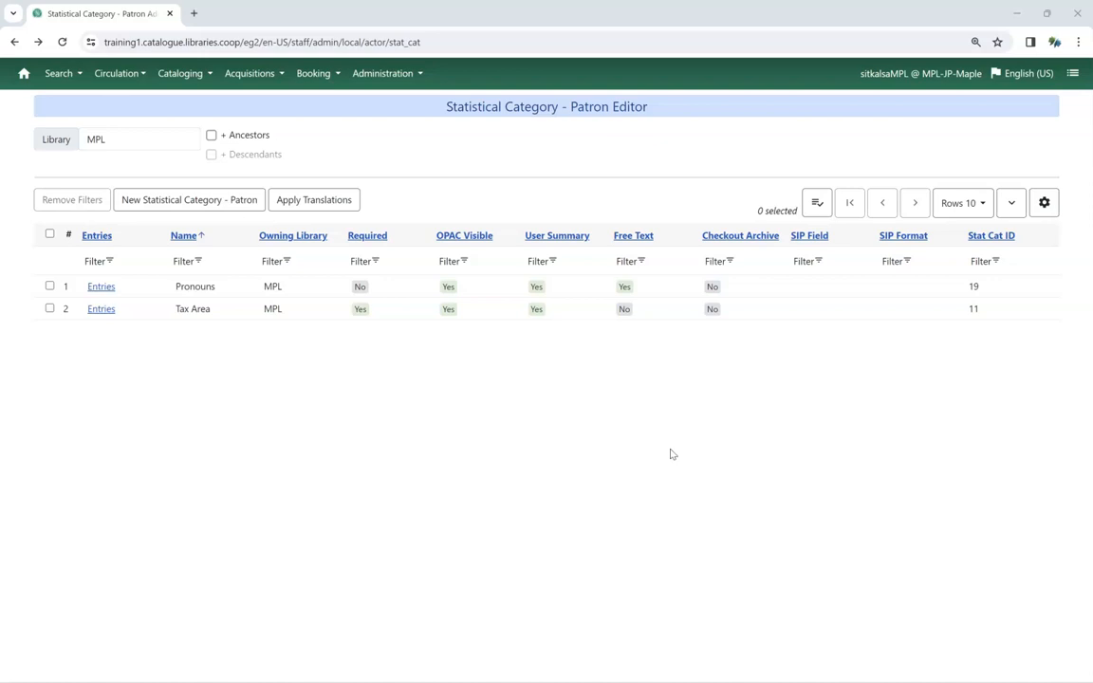
click(23, 72)
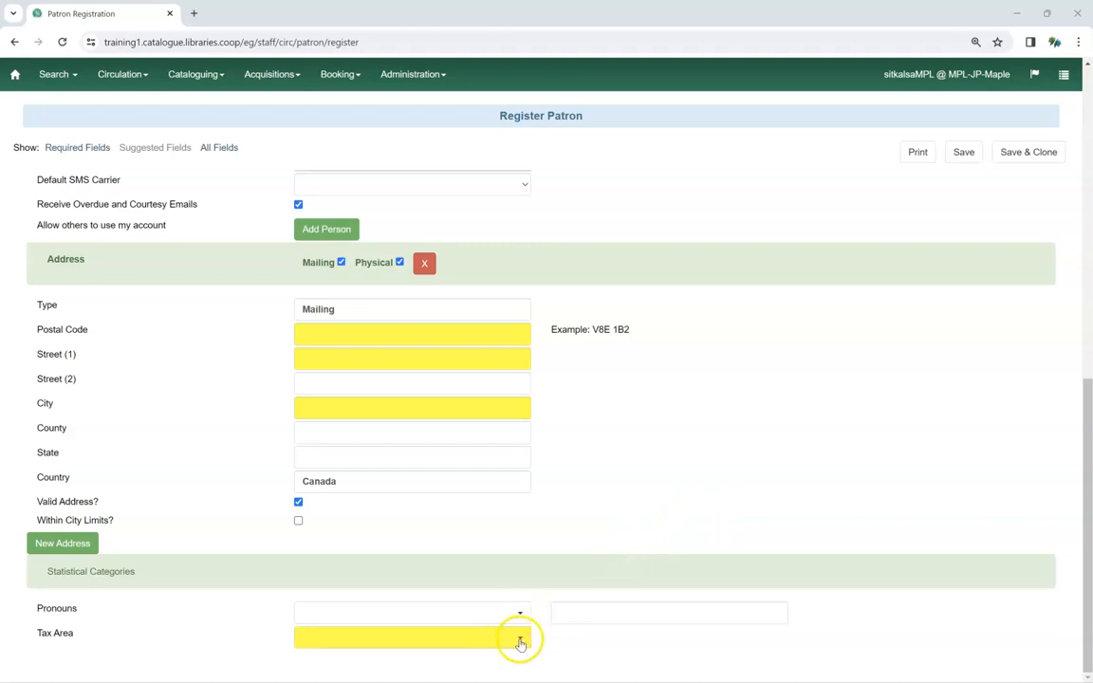
click(520, 637)
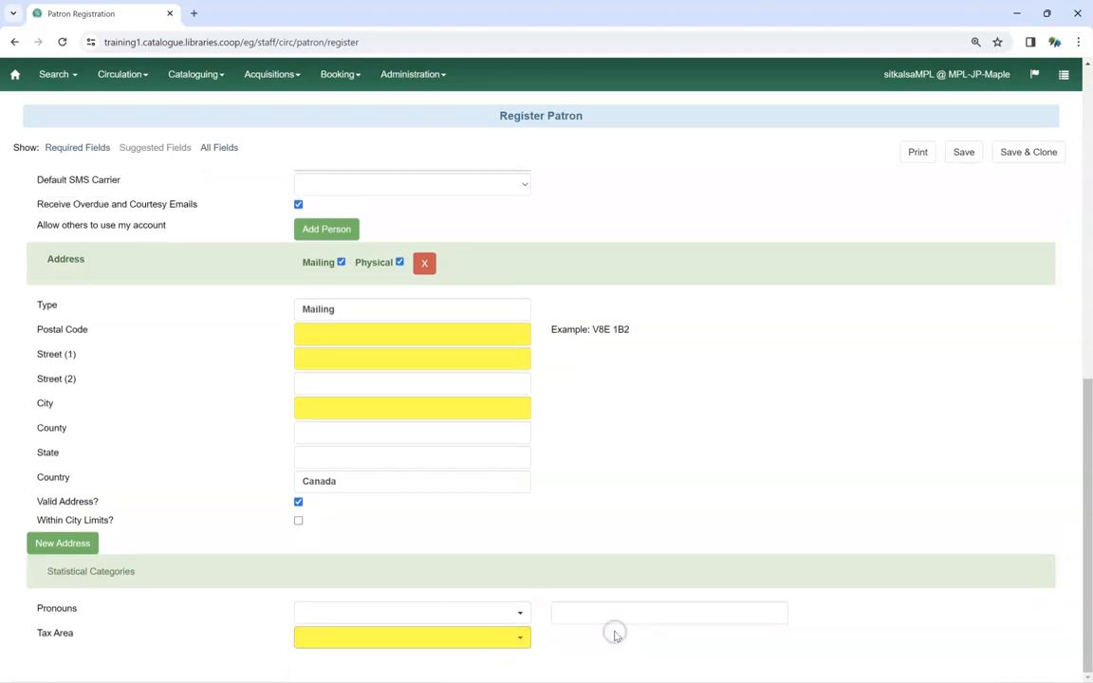
click(668, 611)
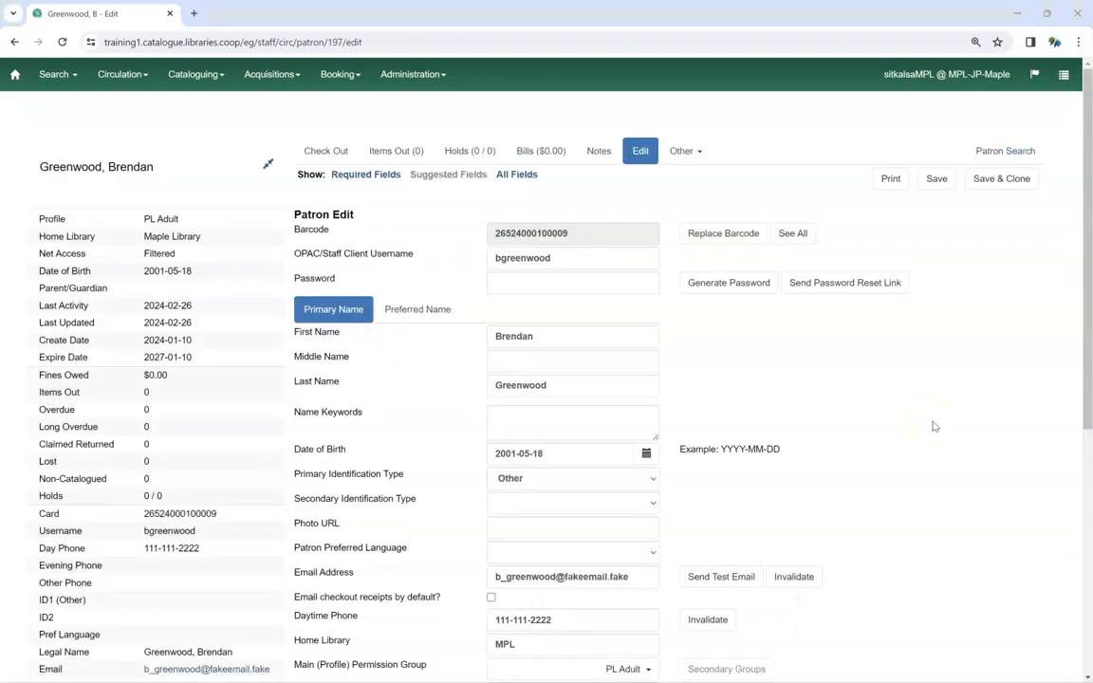
scroll(down, 3)
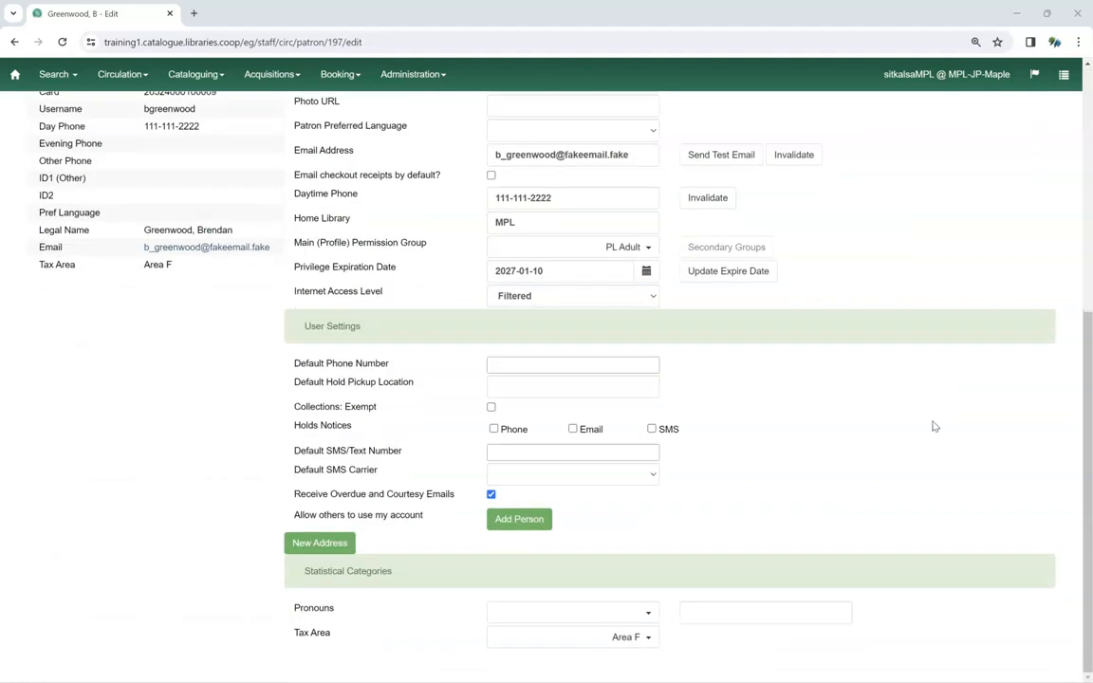